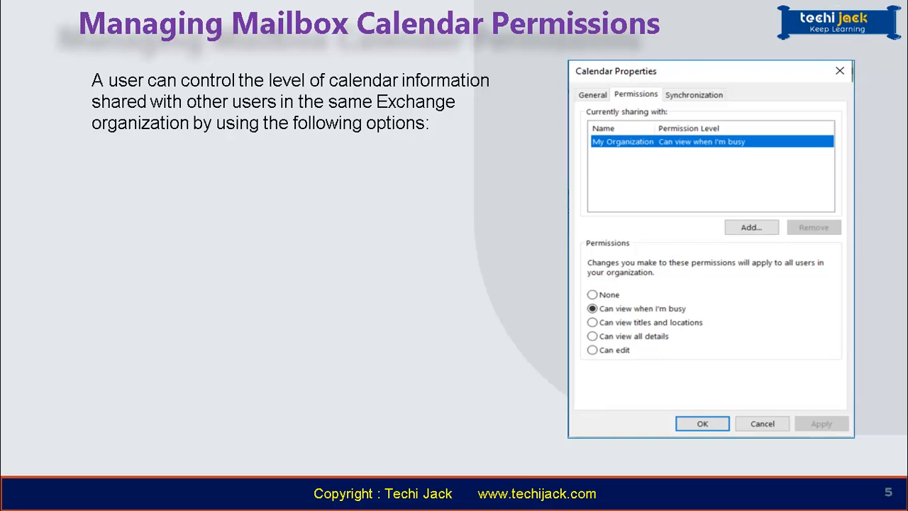
- Sign in to Sales1's mailbox and go to the Calendar from the app launcher
key(Right)
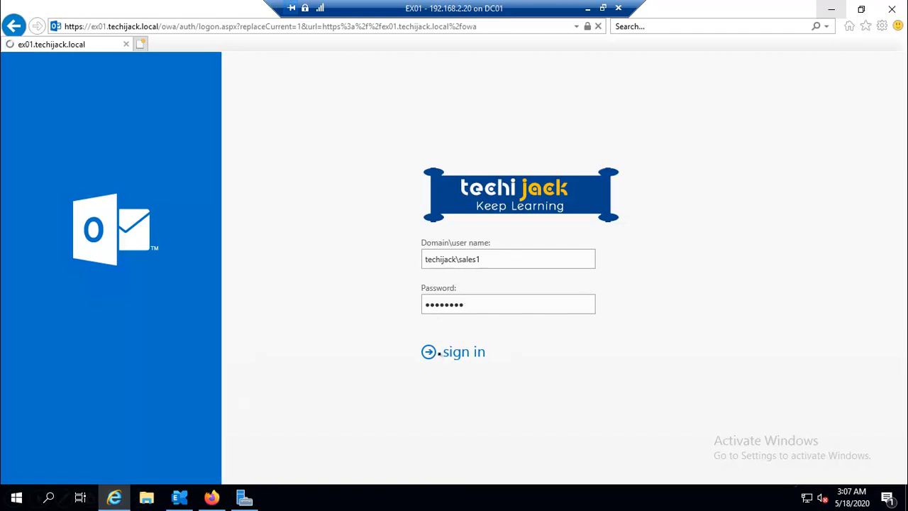
click(453, 351)
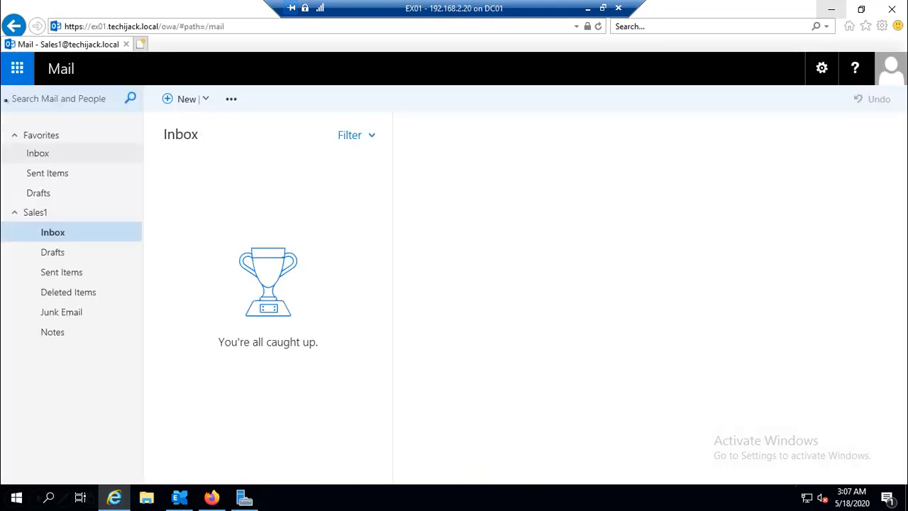
click(17, 69)
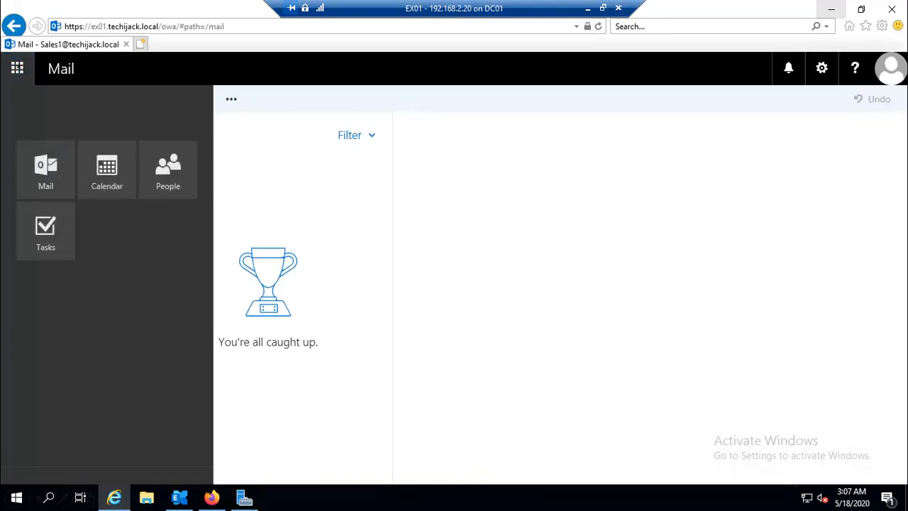
mouse_move(107, 169)
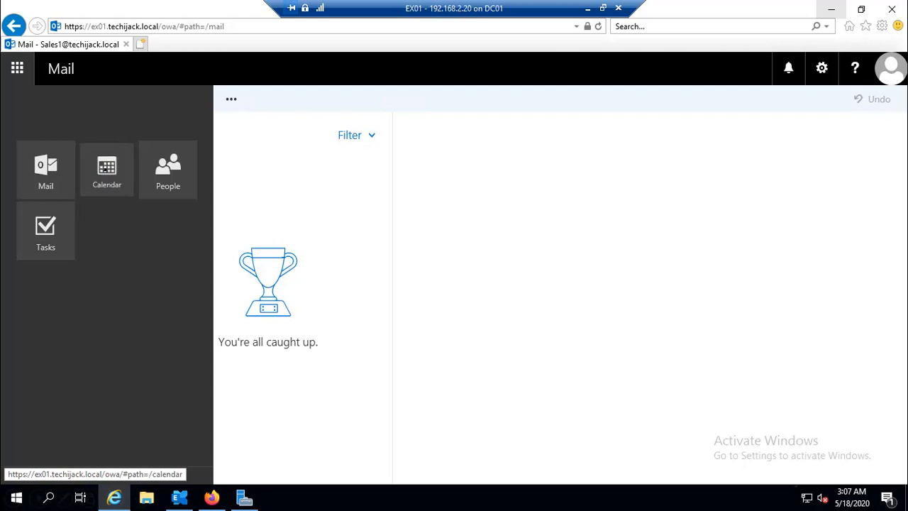
click(107, 169)
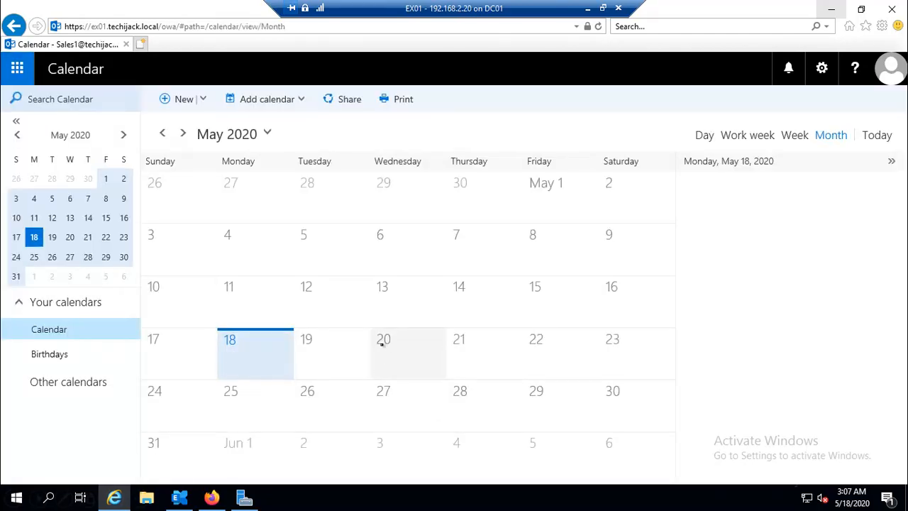
mouse_move(382, 343)
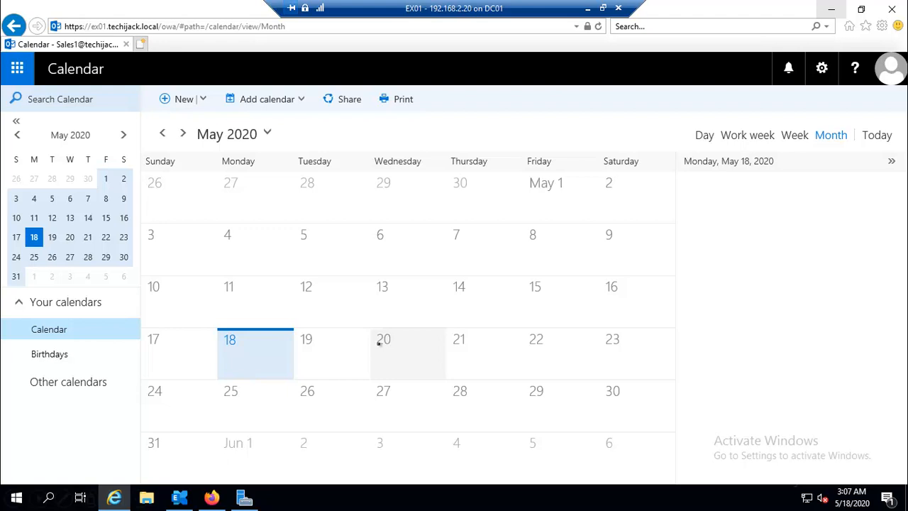
mouse_move(382, 345)
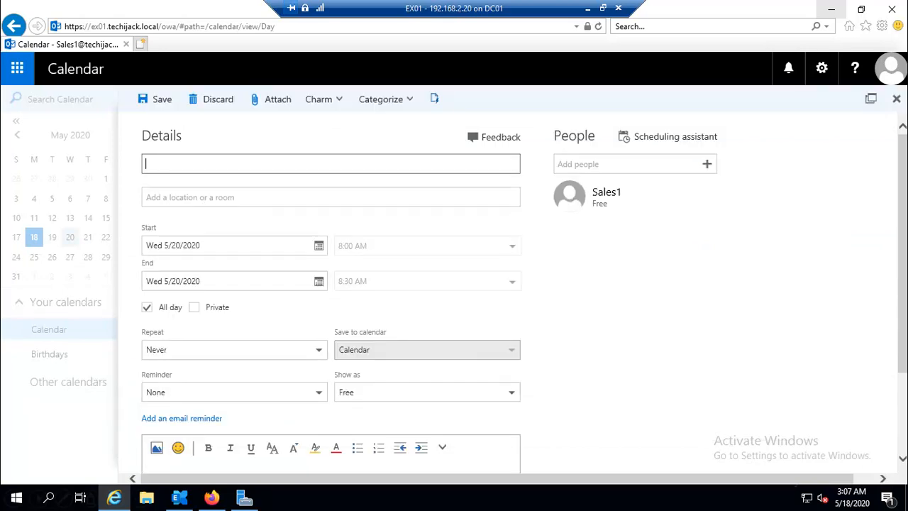
- Save an all-day 'Meeting with Doctor' event on May 20, 2020 and return to month view
text(Meeting with Doctor)
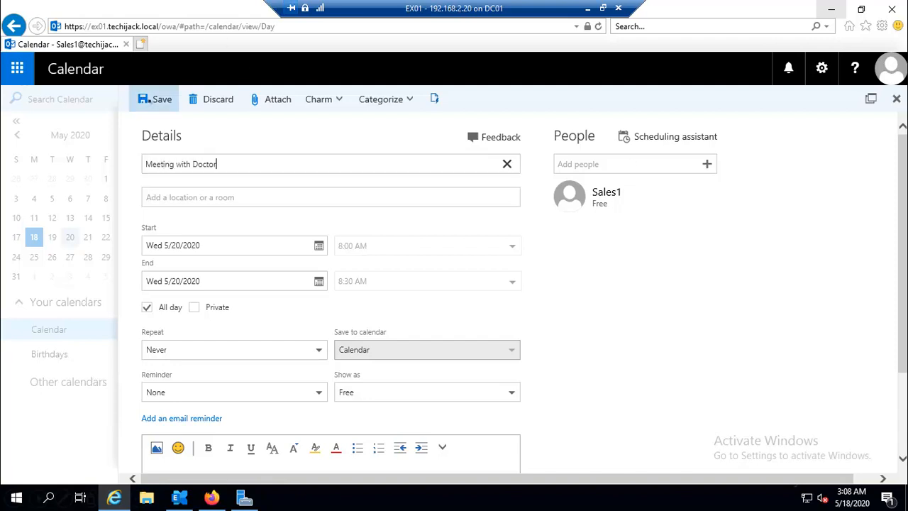
click(155, 99)
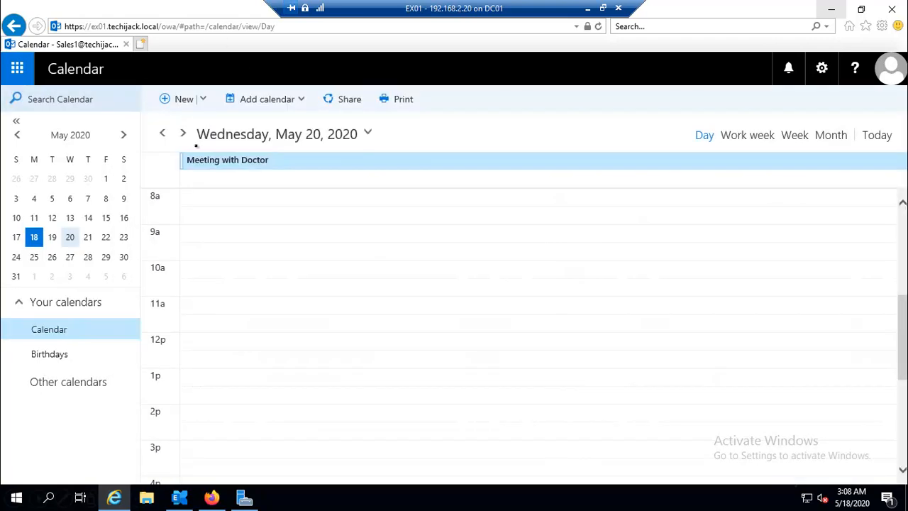
click(831, 134)
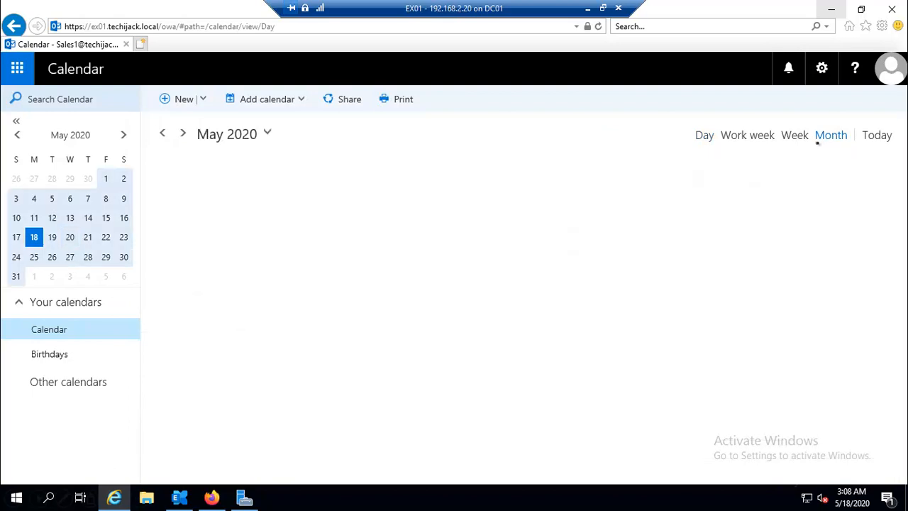
- Add an all-day 'car repair' event on May 22, 2020 with a service-centre location and save it
click(831, 135)
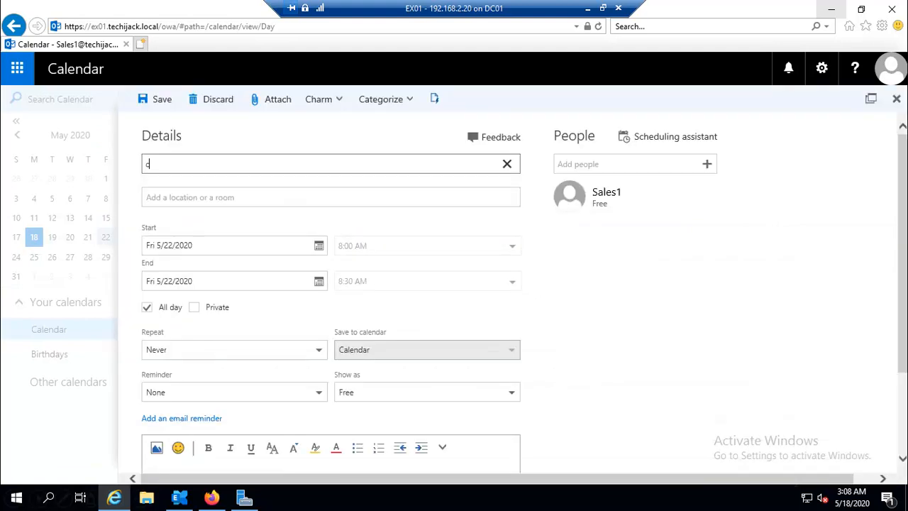
click(330, 197)
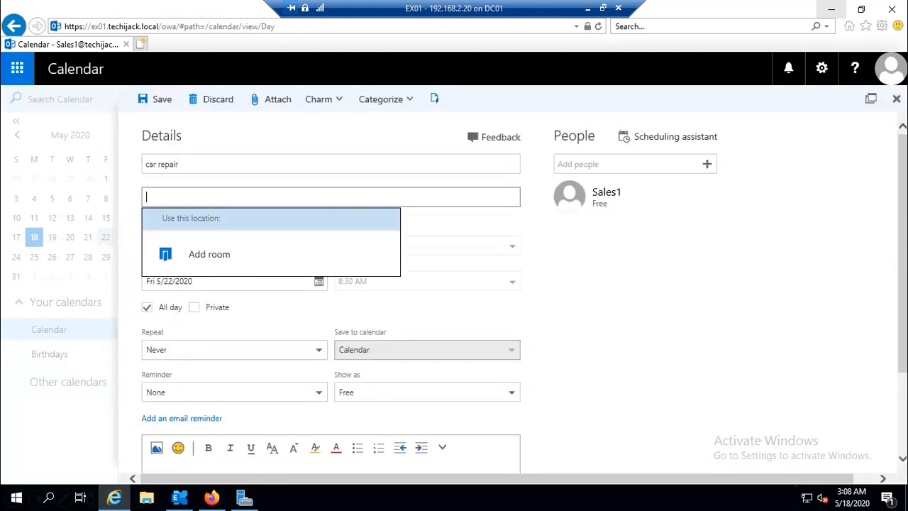
text(service c)
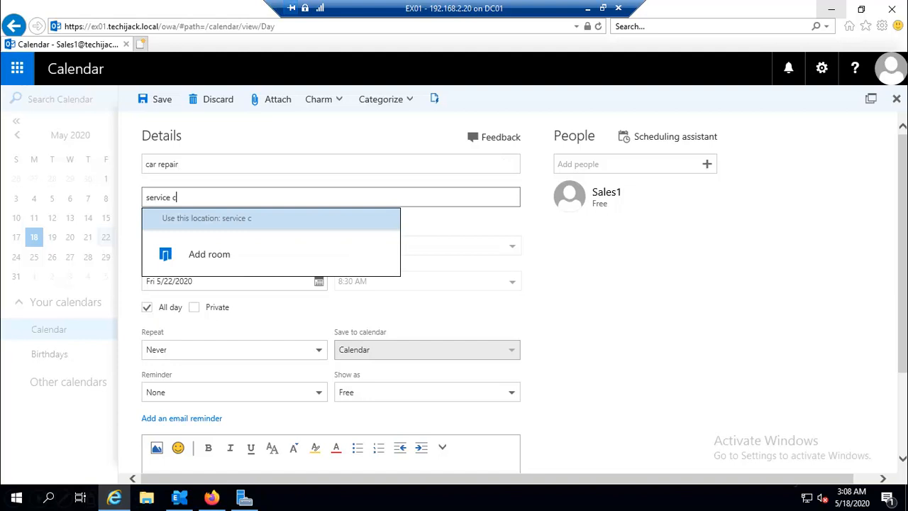
text(enter)
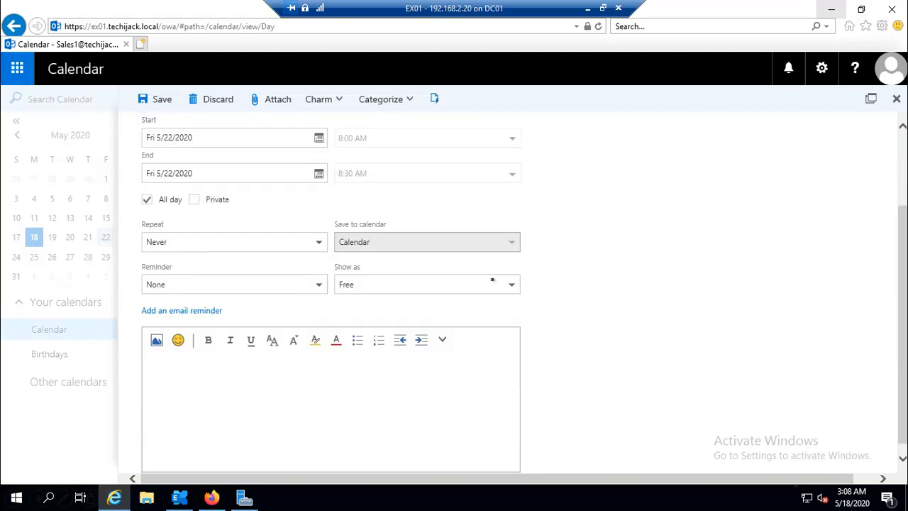
click(162, 99)
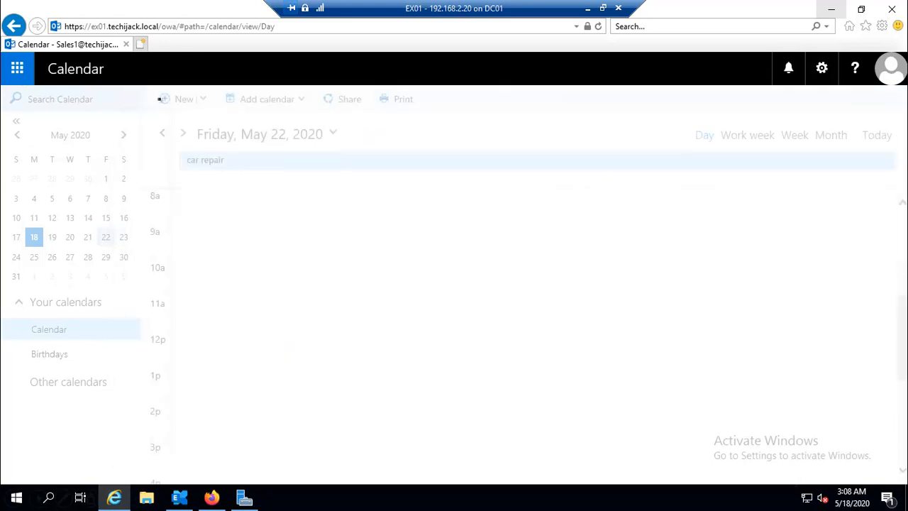
click(830, 134)
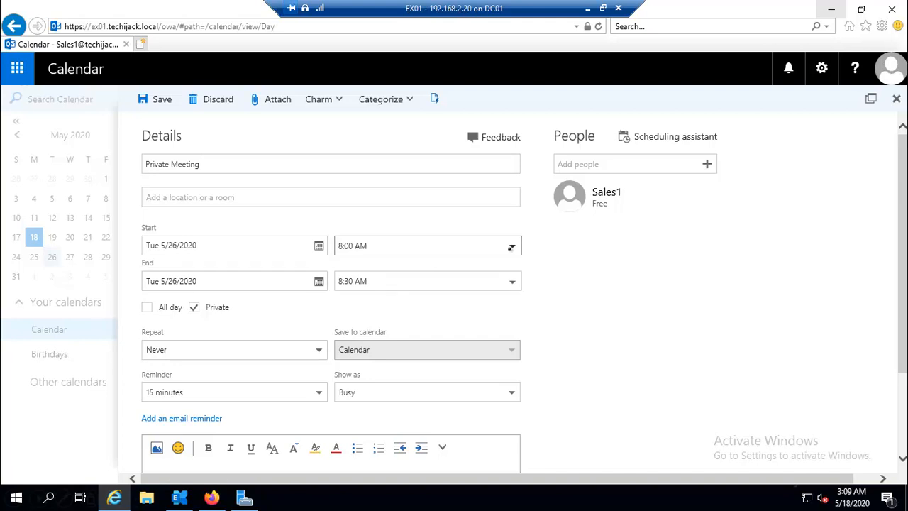
- Set the Private Meeting on May 26 to run 10:00 AM to 2:00 PM and save it
click(510, 245)
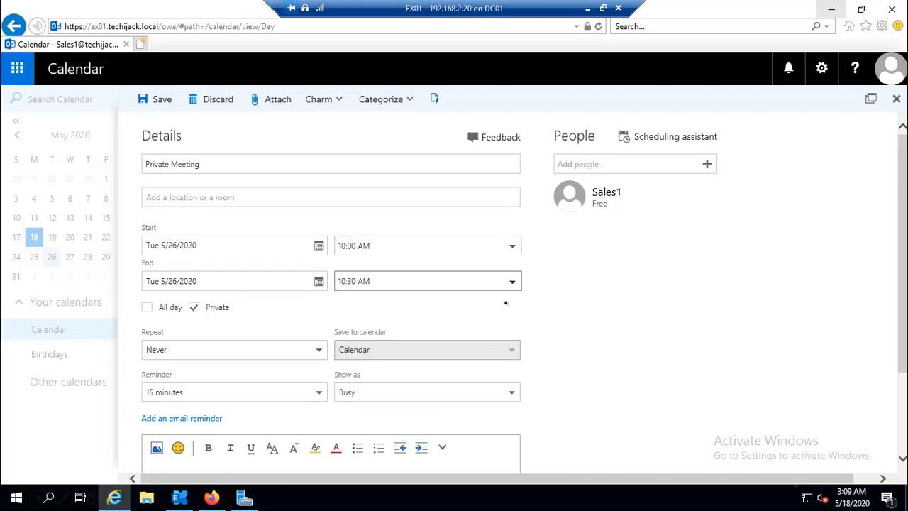
click(511, 281)
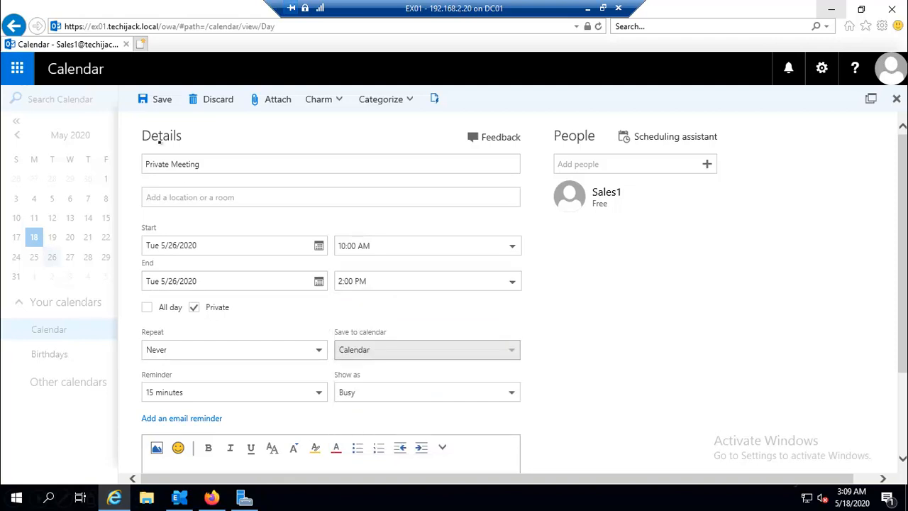
click(161, 99)
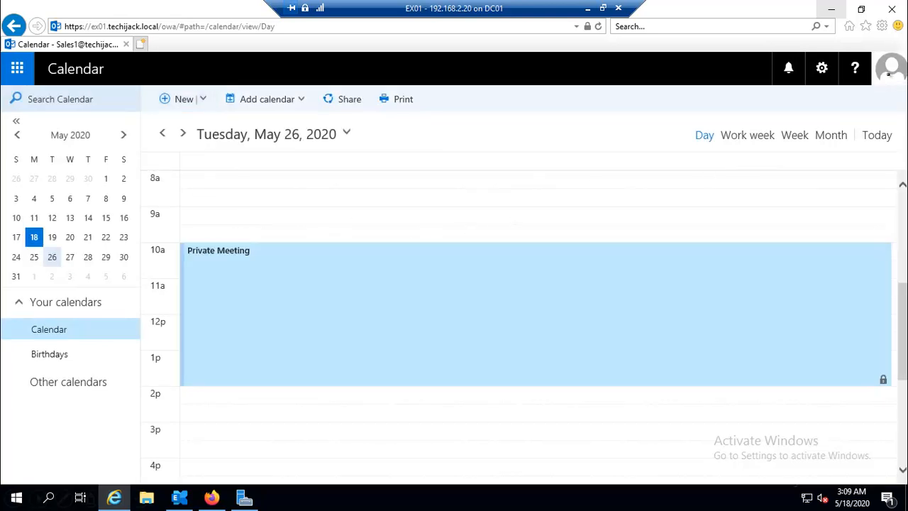
- Return the calendar to month view for May 2020 after briefly checking the account menu
click(891, 68)
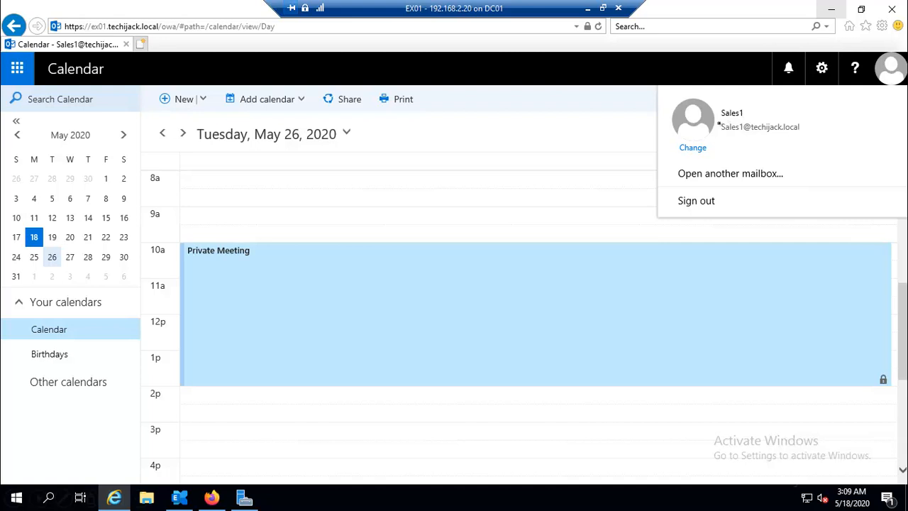
click(891, 68)
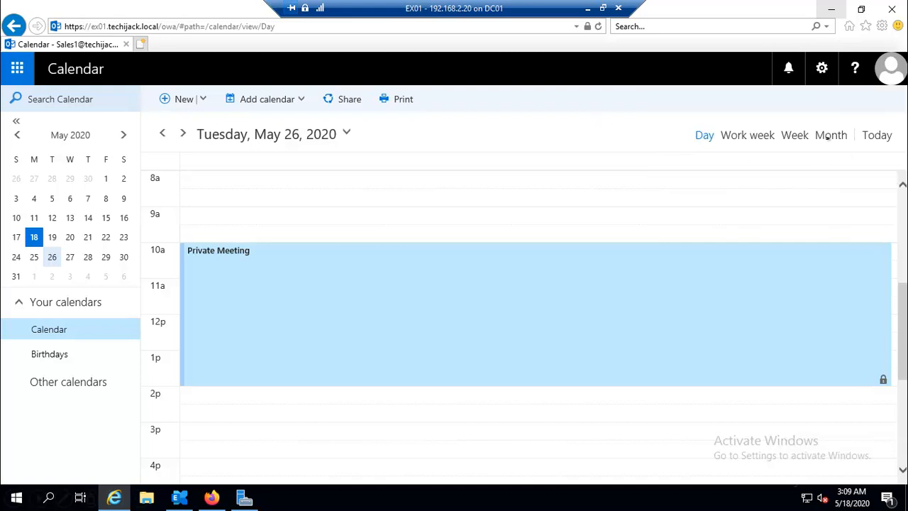
click(831, 134)
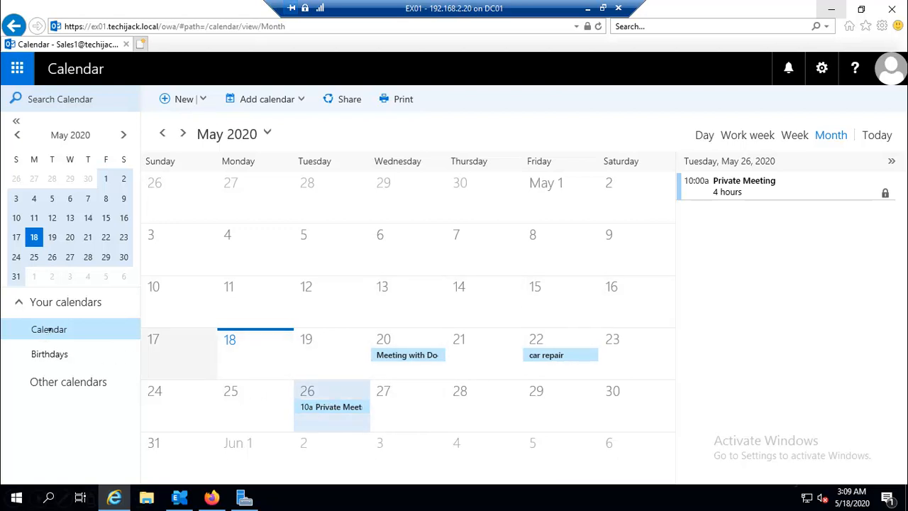
- Start sharing the main calendar and pick the second sales account as recipient
right_click(49, 329)
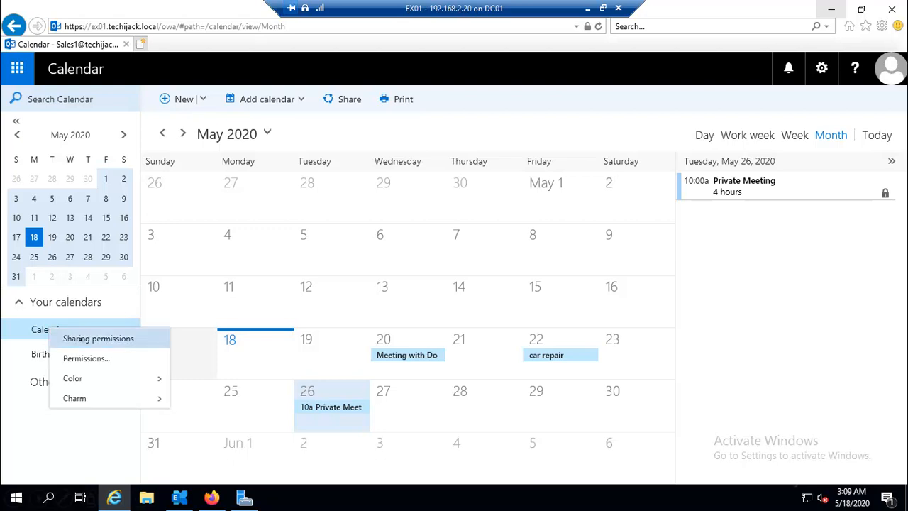
click(98, 338)
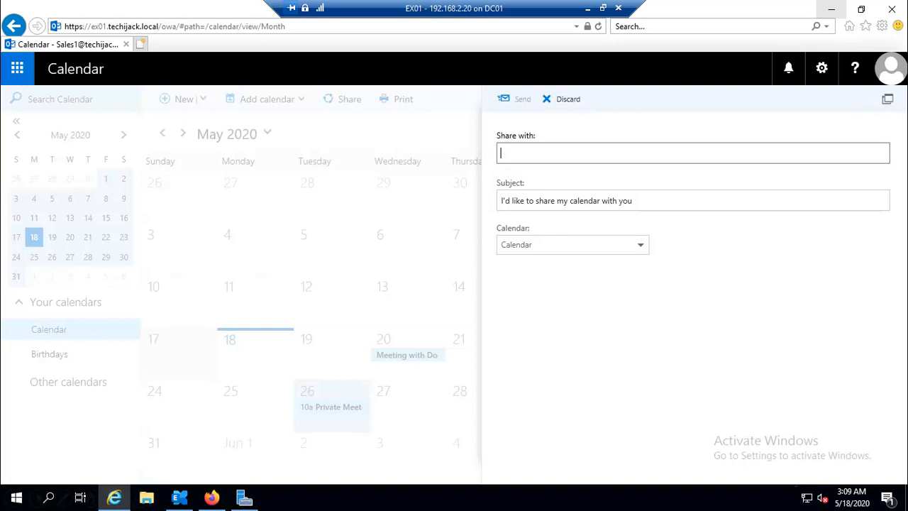
text(sa)
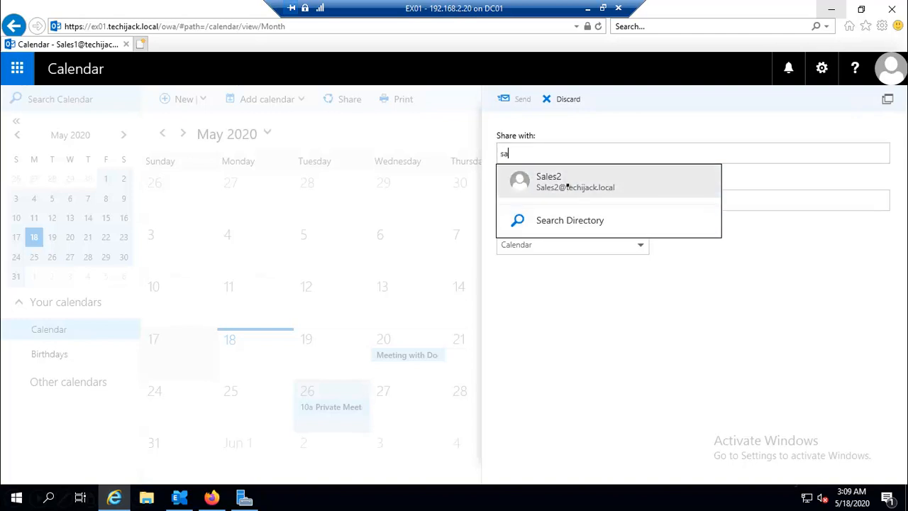
click(574, 182)
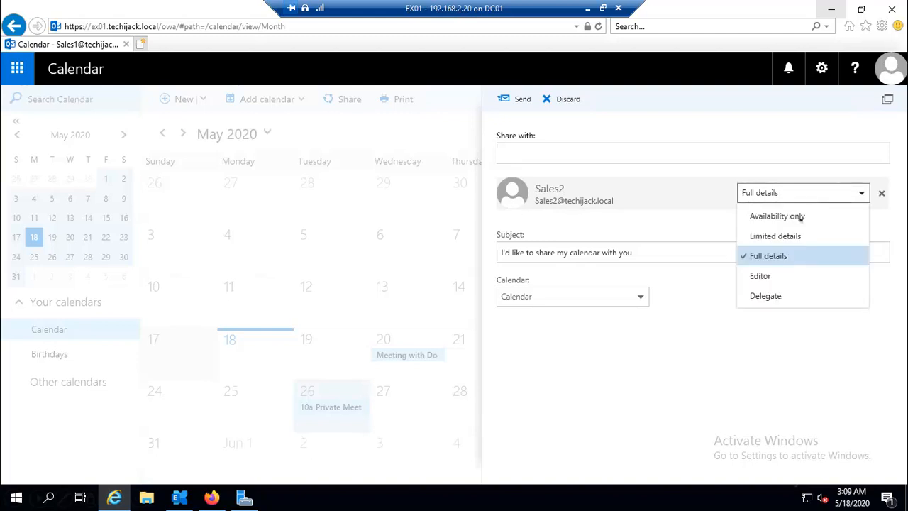
- Grant Sales2 Limited details access and send the sharing invitation
click(775, 235)
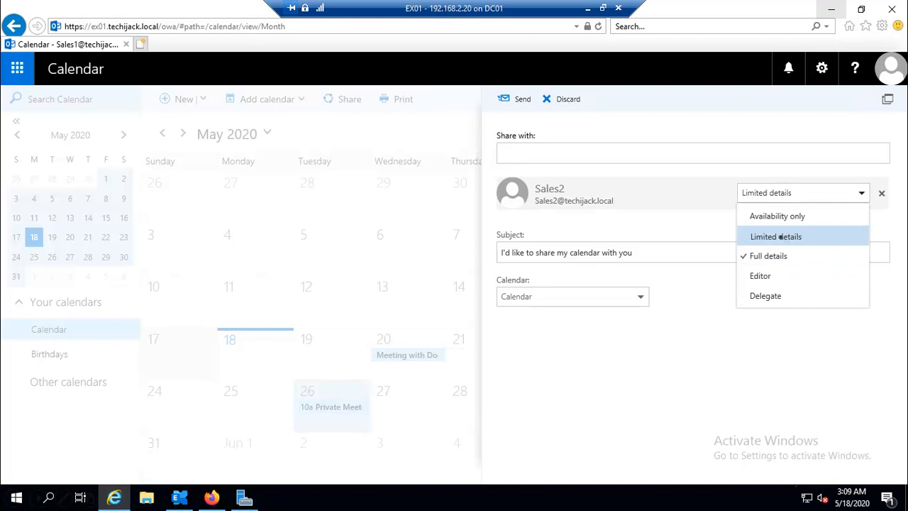
click(775, 236)
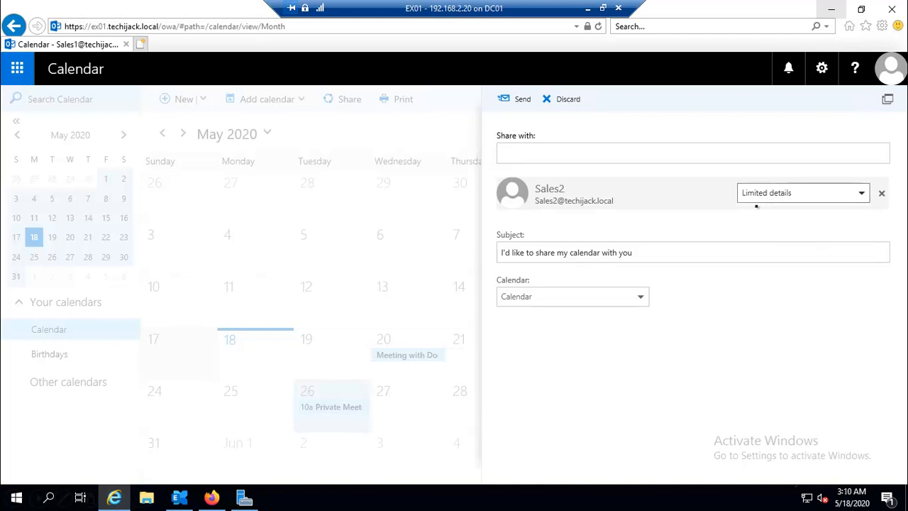
mouse_move(745, 227)
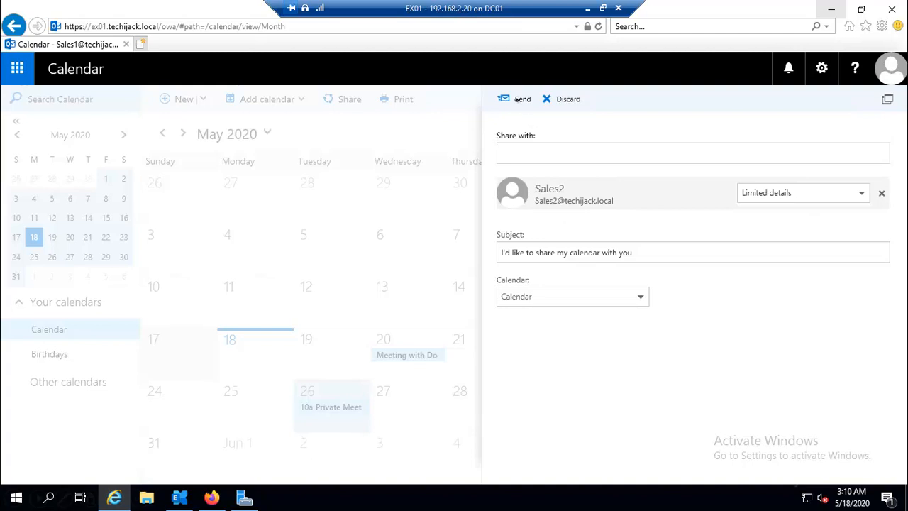
click(567, 99)
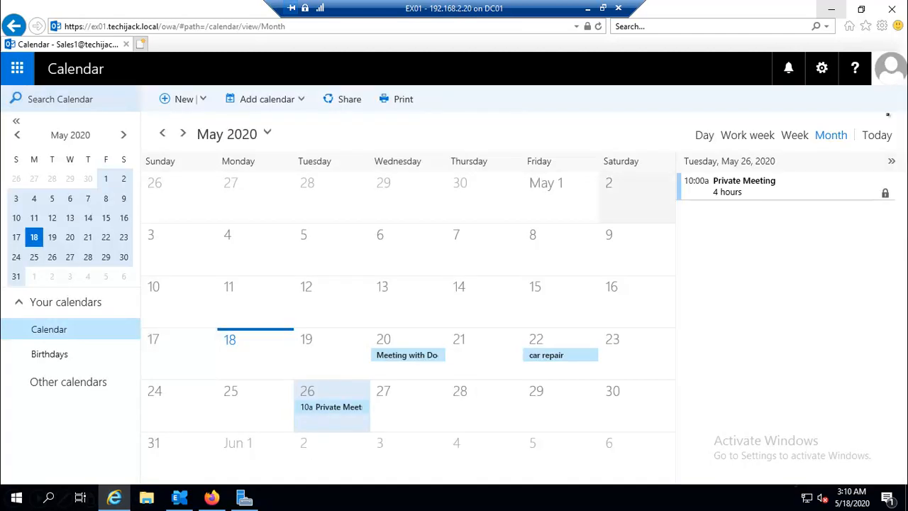
- Sign out of the Sales1 mailbox from the account menu
click(891, 68)
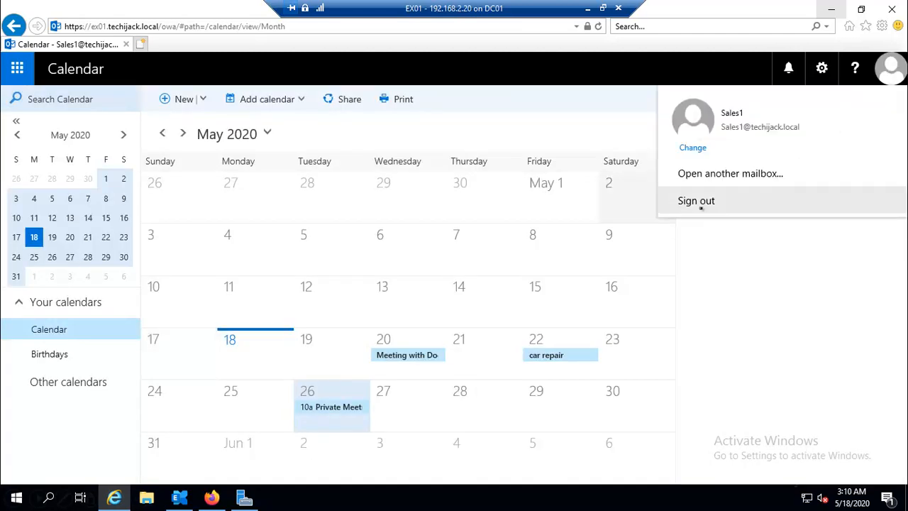
click(696, 201)
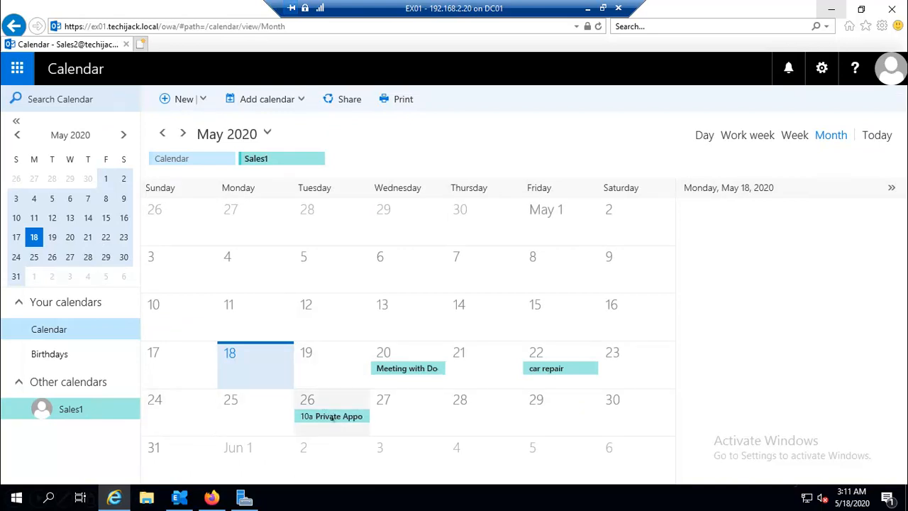
- Check what Sales2 sees for the doctor meeting, car repair and May 26 private appointment
click(407, 367)
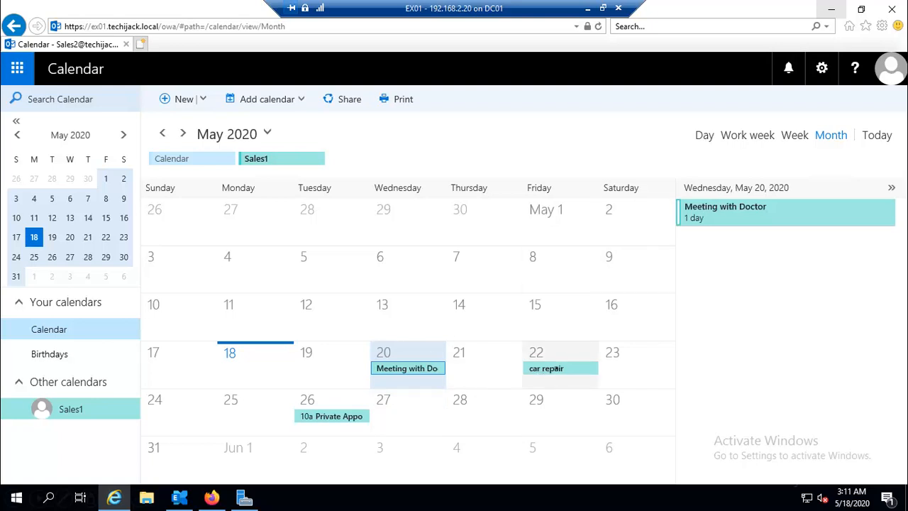
click(546, 368)
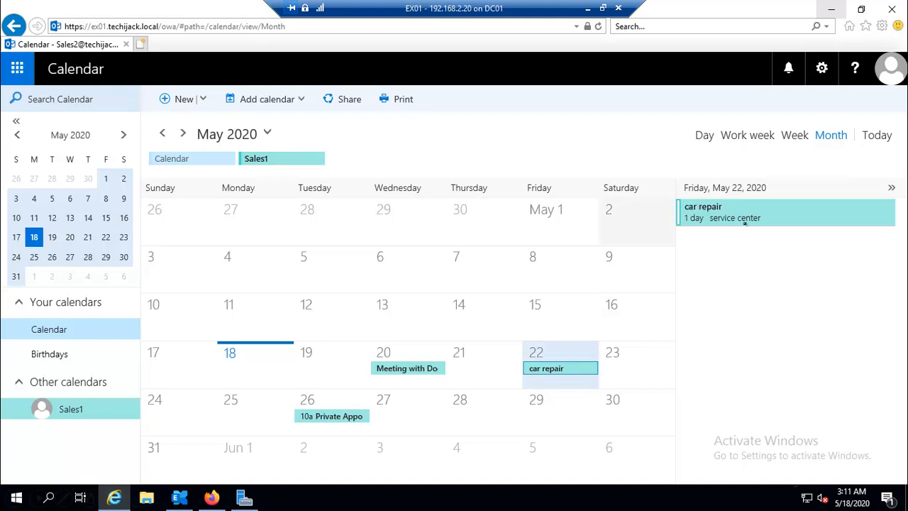
click(331, 416)
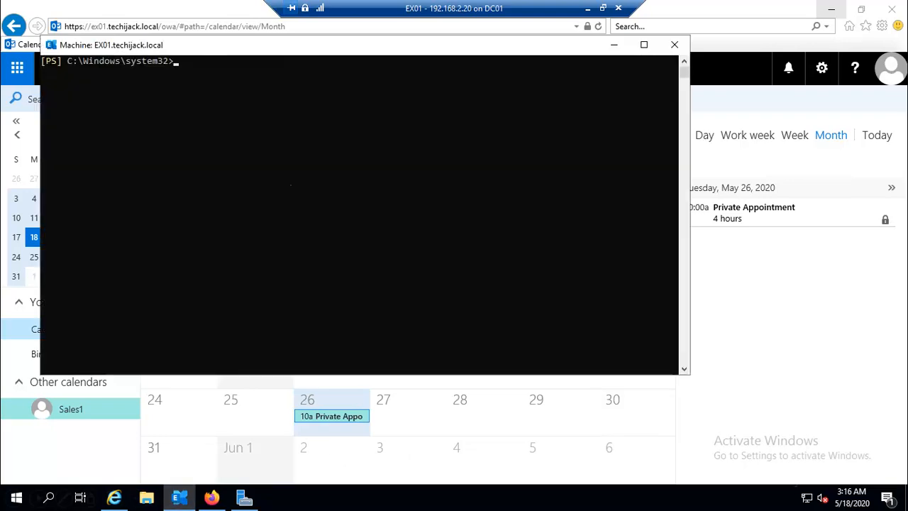
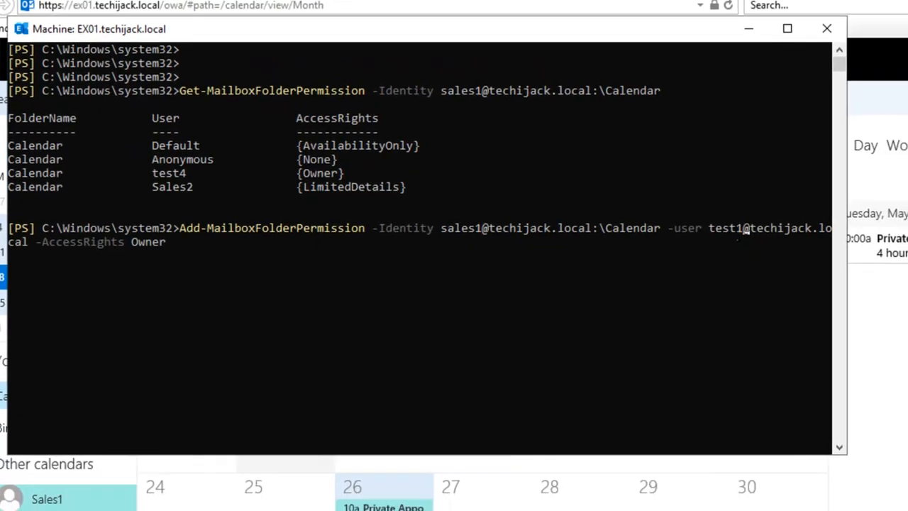